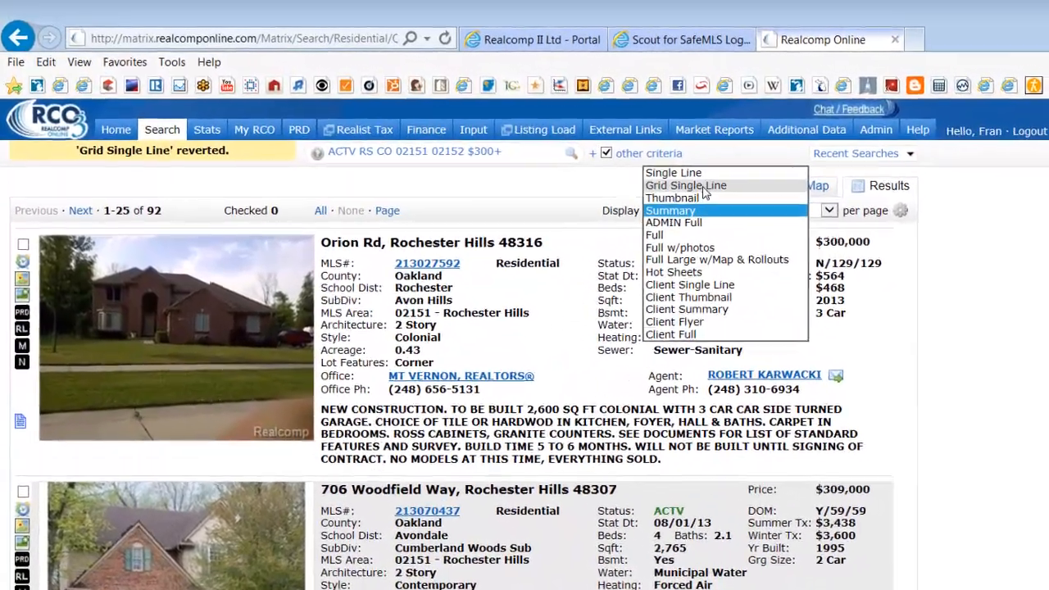
Switch the results display from the summary layout to Grid Single Line.
{"action": "left_click", "coordinate": [687, 185]}
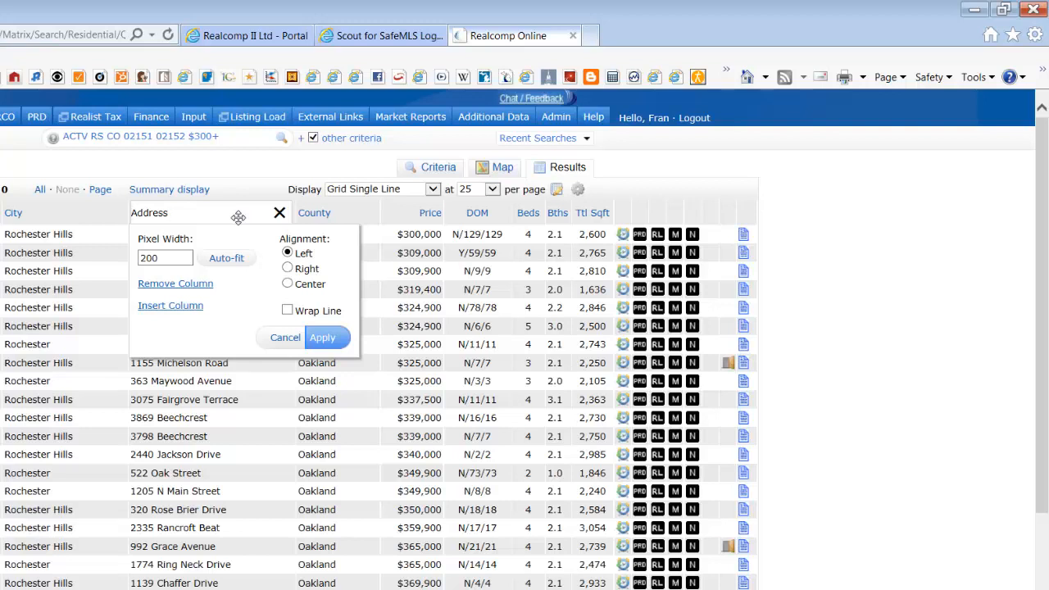
{"action": "mouse_move", "coordinate": [203, 213]}
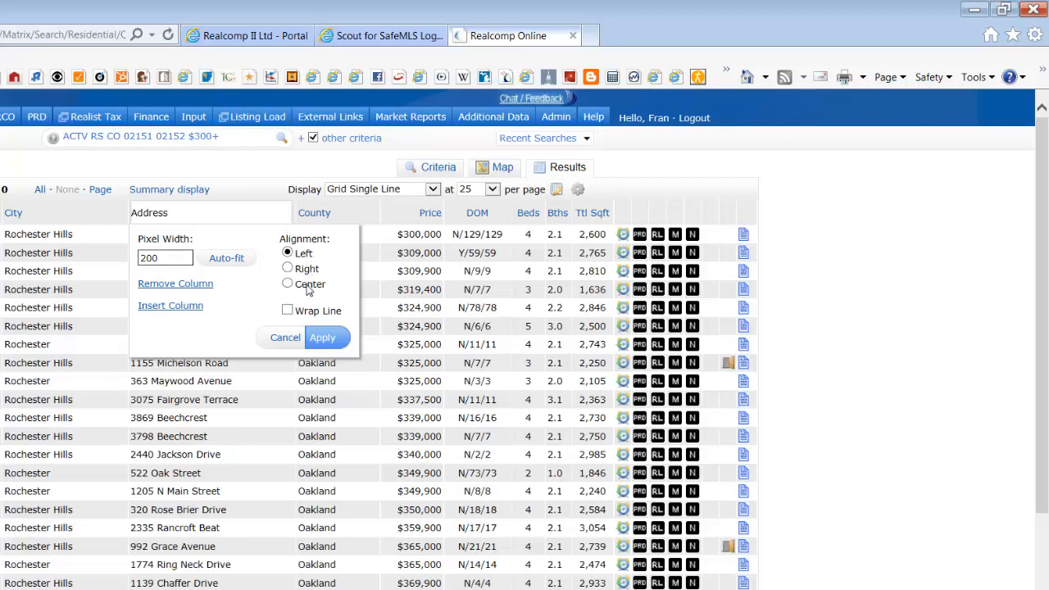
Set the Address column to Center alignment, Wrap Line and Auto-fit width.
{"action": "left_click", "coordinate": [289, 312]}
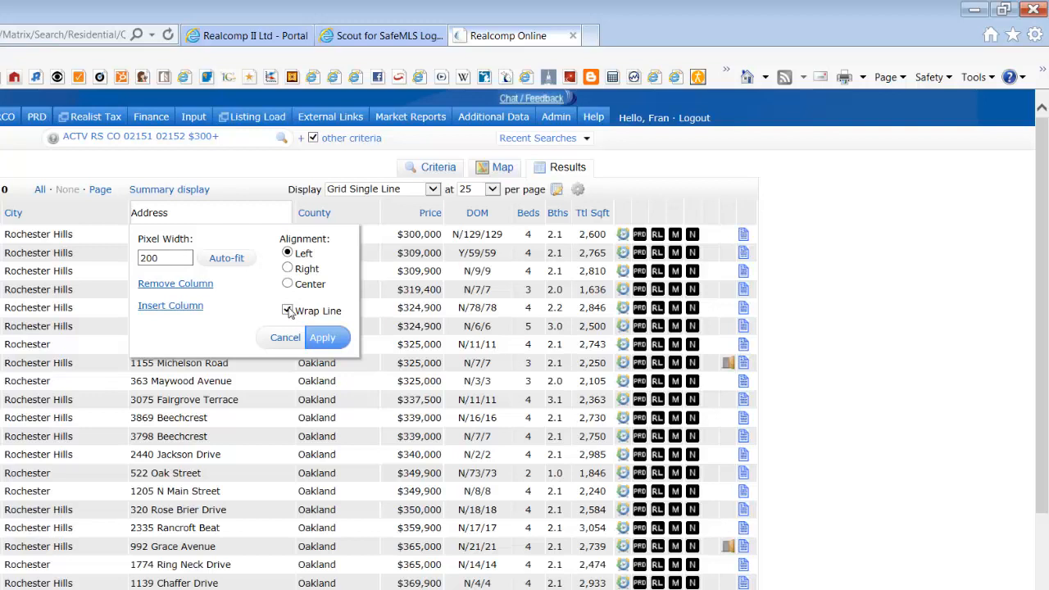
{"action": "left_click", "coordinate": [226, 257]}
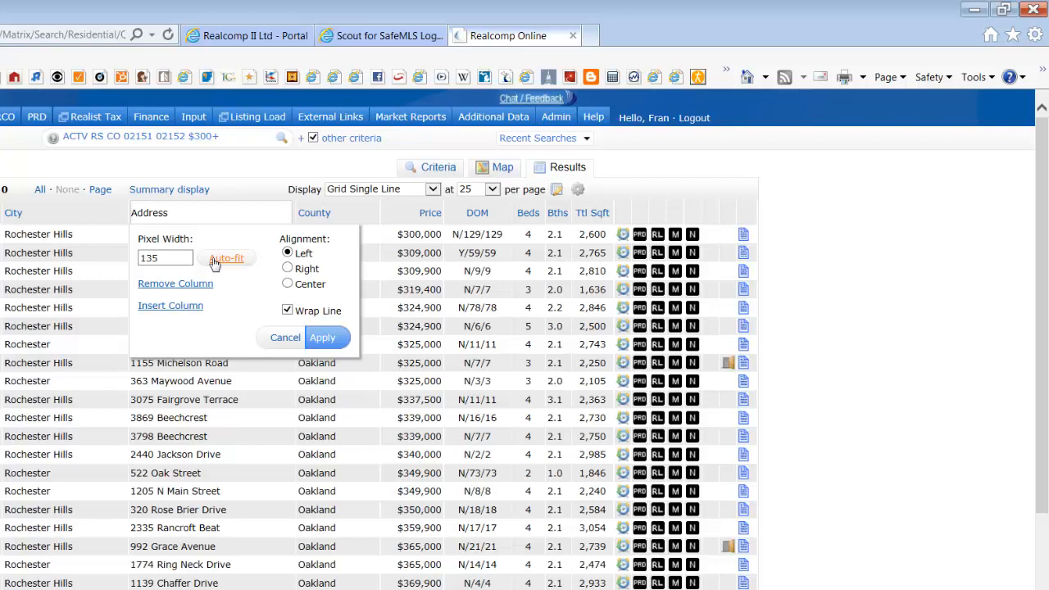
{"action": "left_click", "coordinate": [314, 213]}
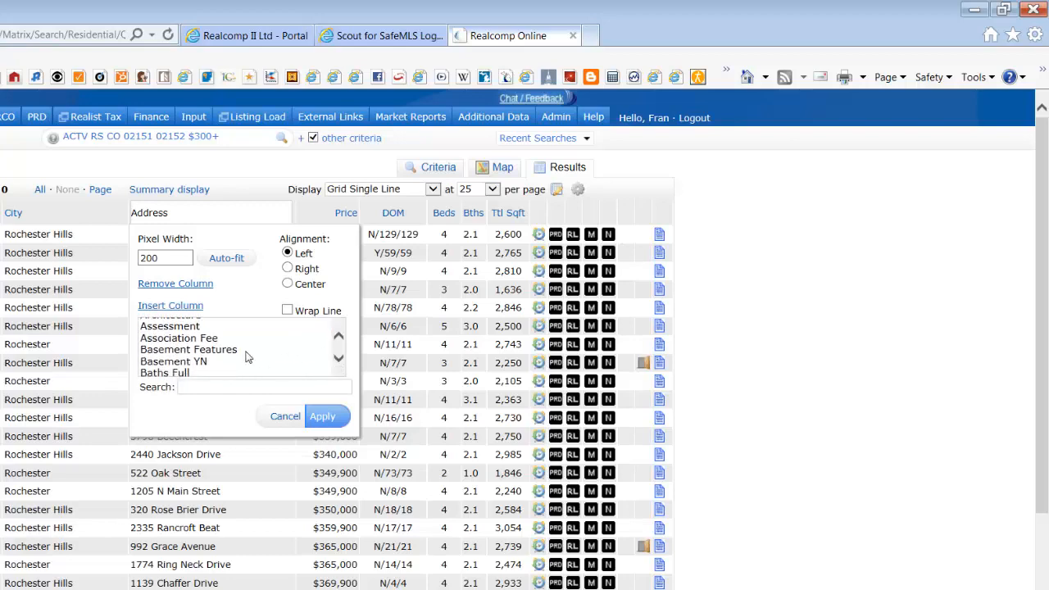
Insert a Basement Features column after Address and apply it to the grid.
{"action": "left_click", "coordinate": [189, 350]}
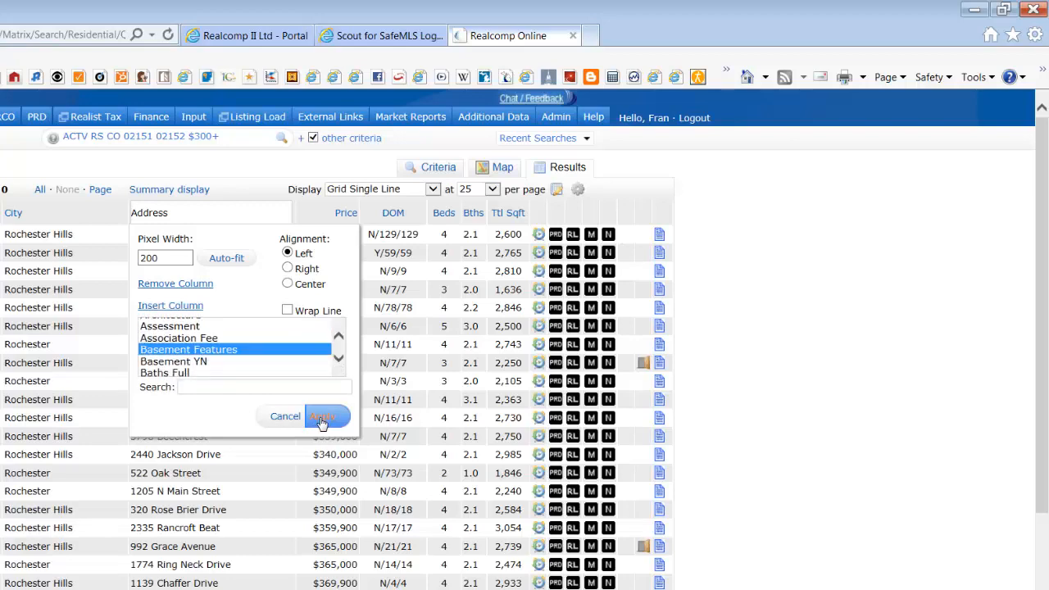
{"action": "left_click", "coordinate": [321, 416]}
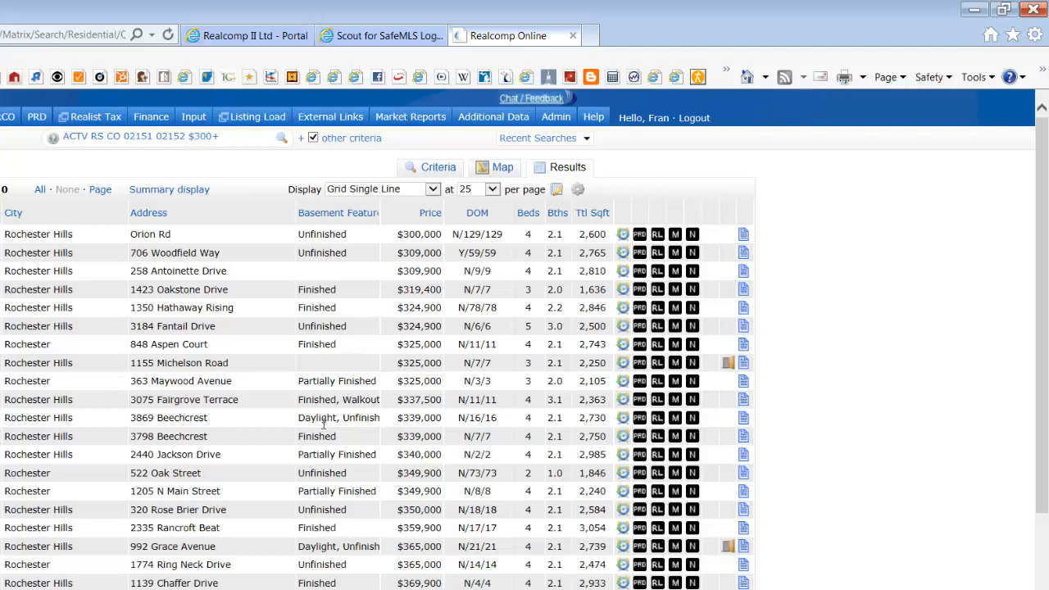
{"action": "mouse_move", "coordinate": [557, 191]}
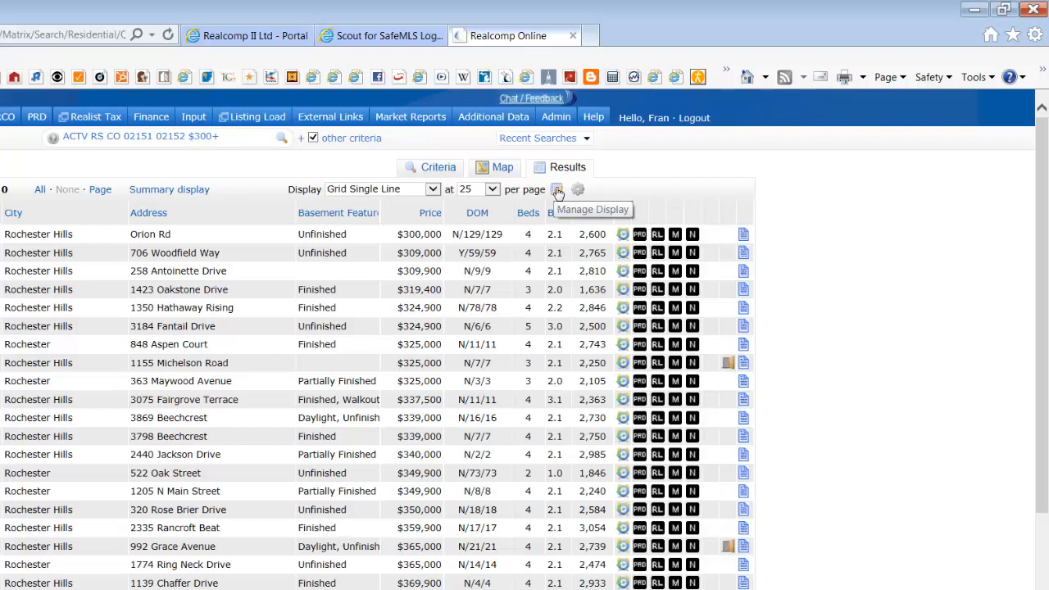
Save the grid as 'my: Copy of Grid Single Line' and reach its set-as-default option.
{"action": "left_click", "coordinate": [558, 191]}
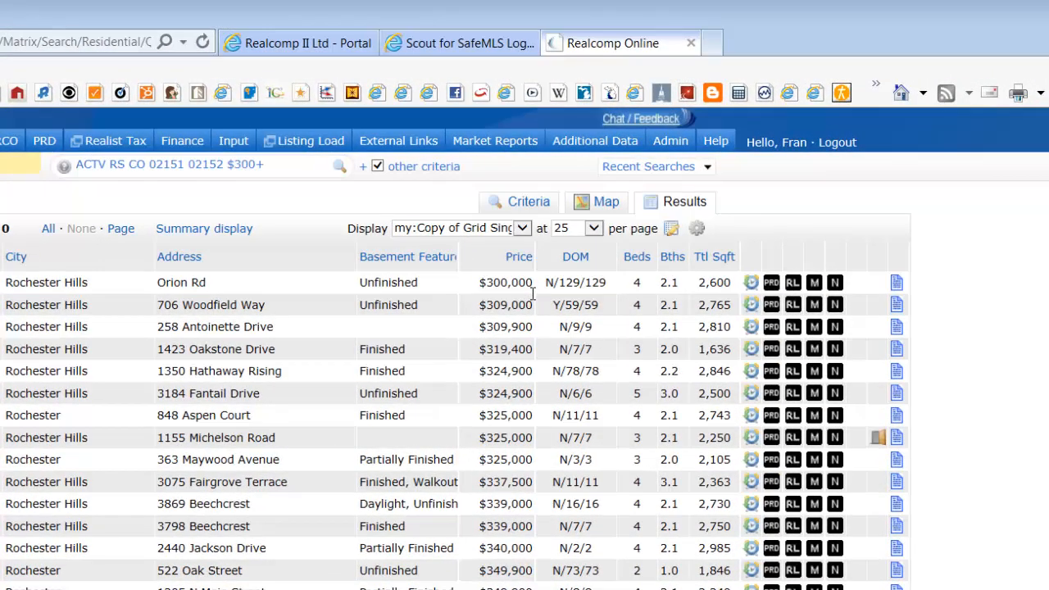
{"action": "left_click", "coordinate": [696, 228]}
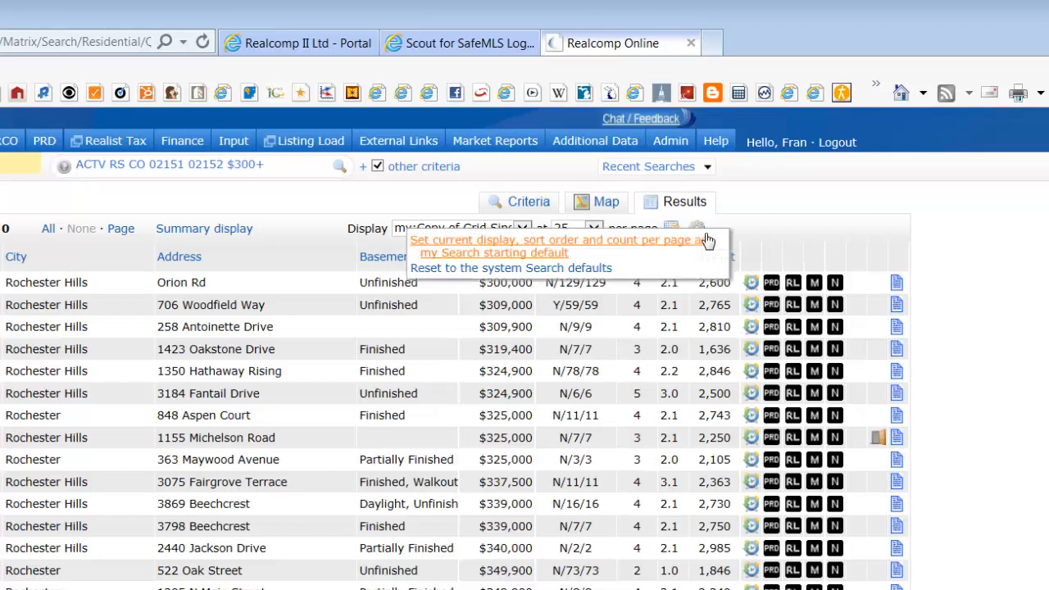